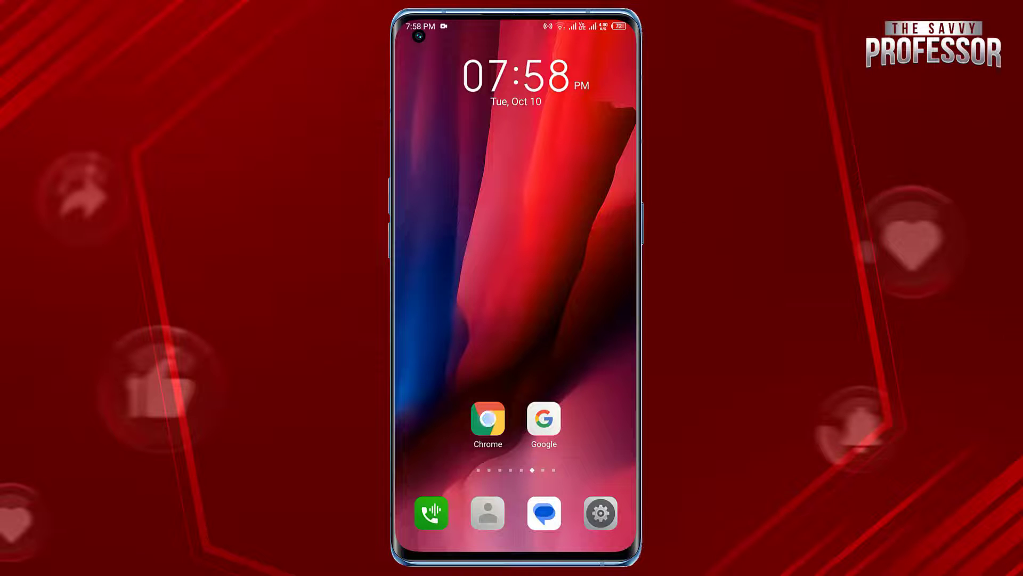
Launch Chrome from the home screen and bring up its three-dot main menu
{"action": "left_click", "coordinate": [487, 418]}
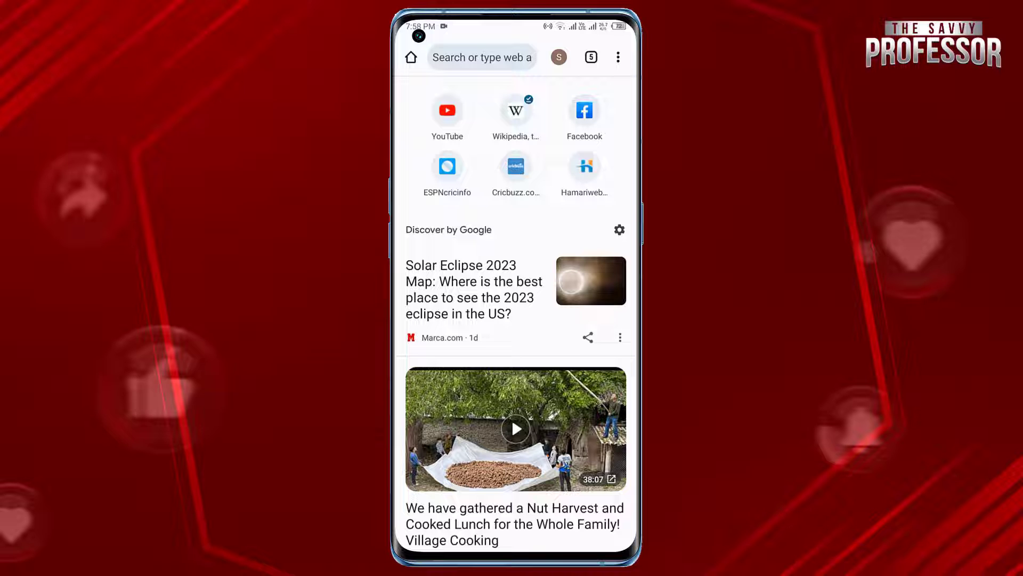
{"action": "left_click", "coordinate": [617, 58]}
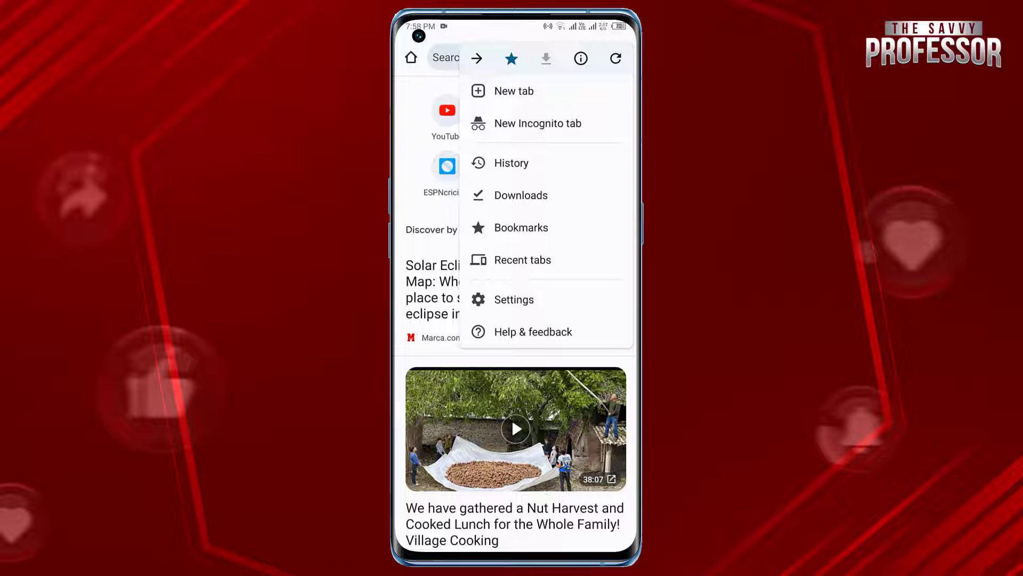
Go into Settings, then Site settings, scrolled to the Content section
{"action": "left_click", "coordinate": [514, 298]}
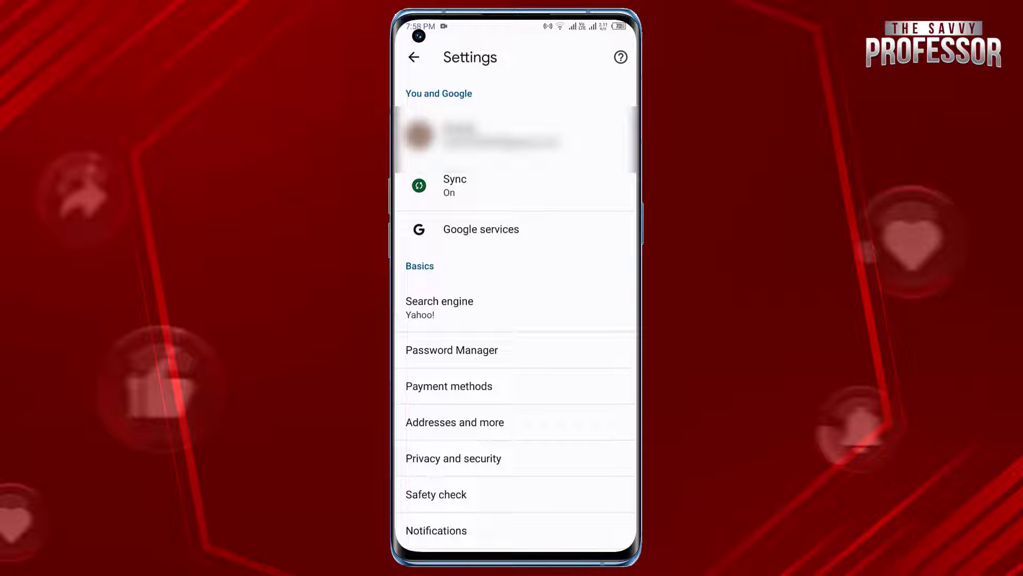
{"action": "scroll", "scroll_direction": "down", "scroll_amount": 3}
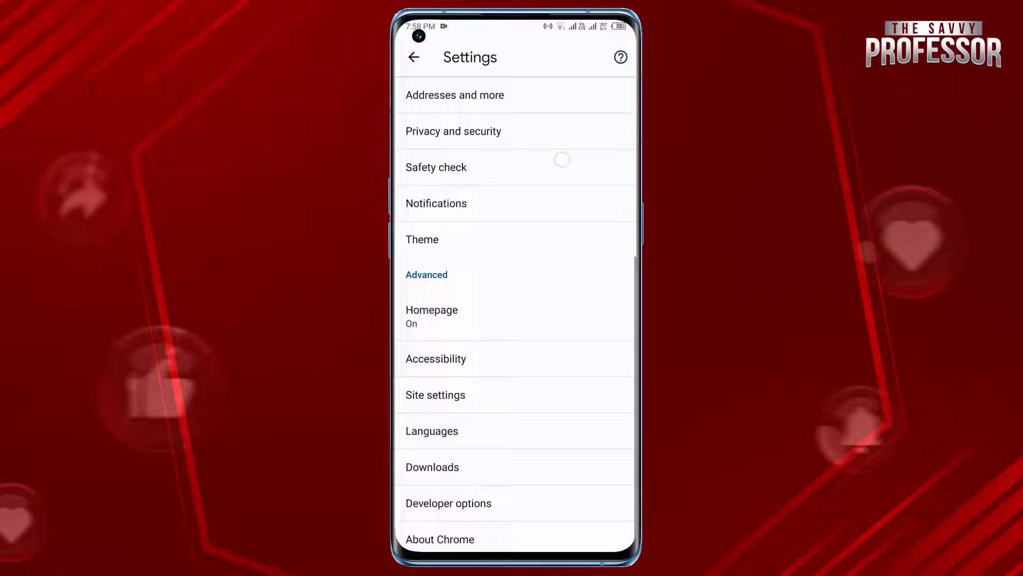
{"action": "left_click", "coordinate": [435, 394]}
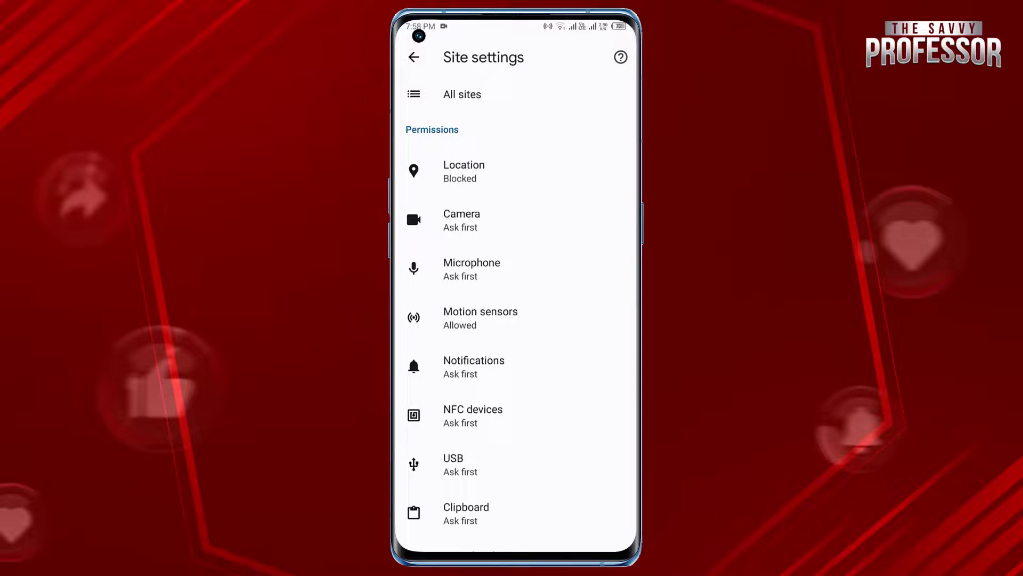
{"action": "scroll", "scroll_direction": "down", "scroll_amount": 3}
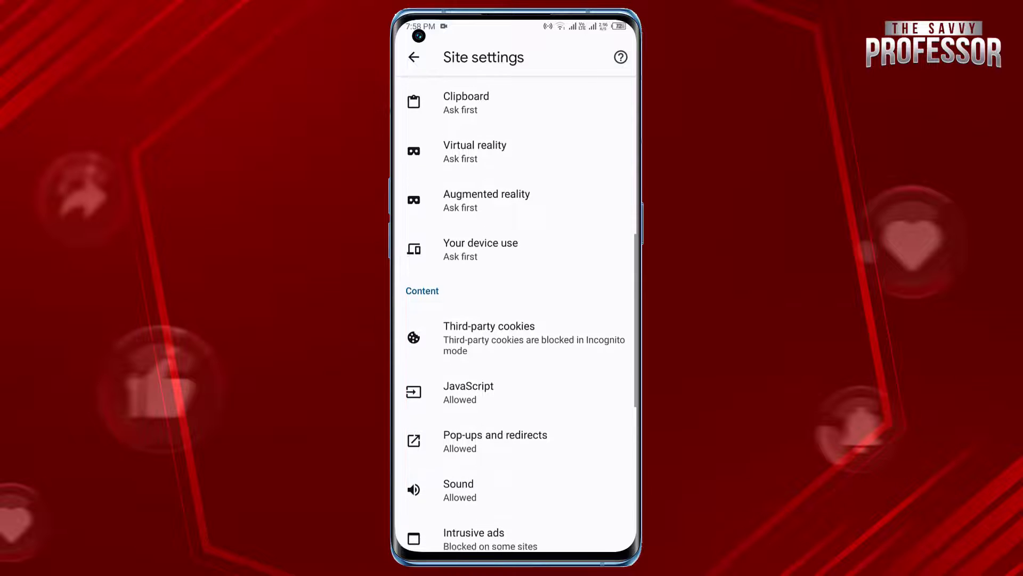
Switch the Pop-ups and redirects toggle off so sites are blocked from showing them
{"action": "left_click", "coordinate": [495, 440]}
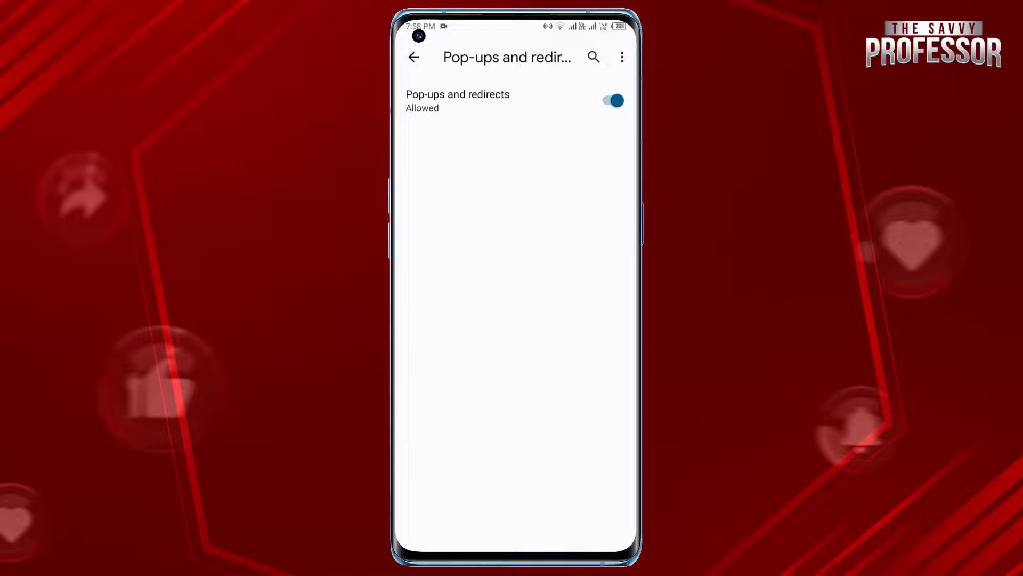
{"action": "left_click", "coordinate": [611, 101]}
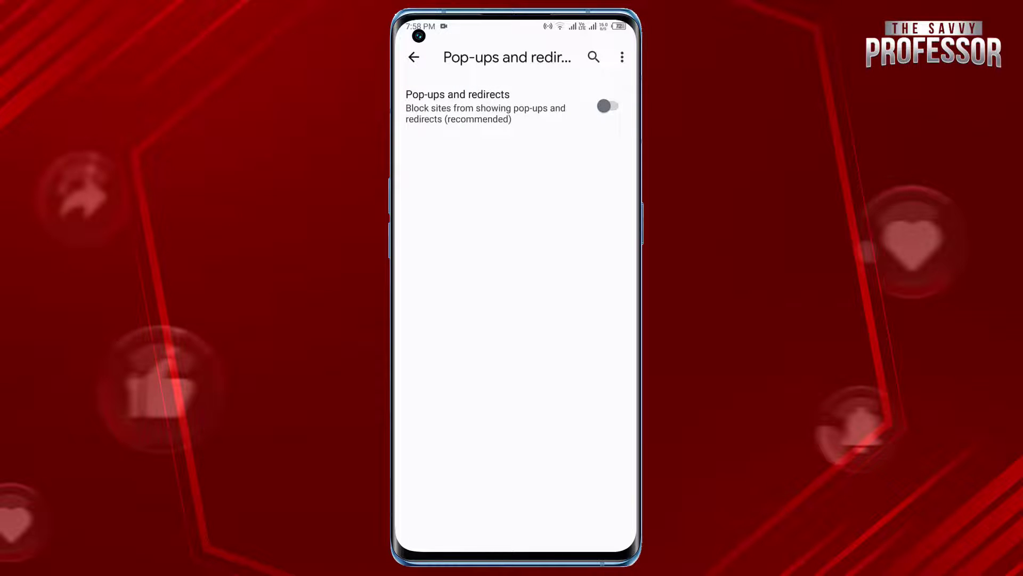